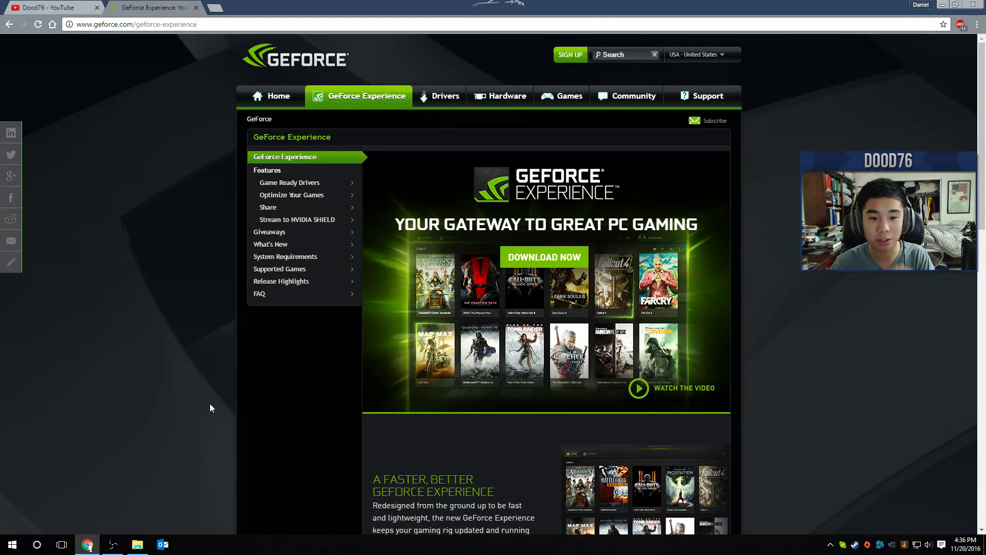
# Launch NVIDIA Control Panel from a Start search for 'nvidia contr'
pyautogui.click(11, 544)
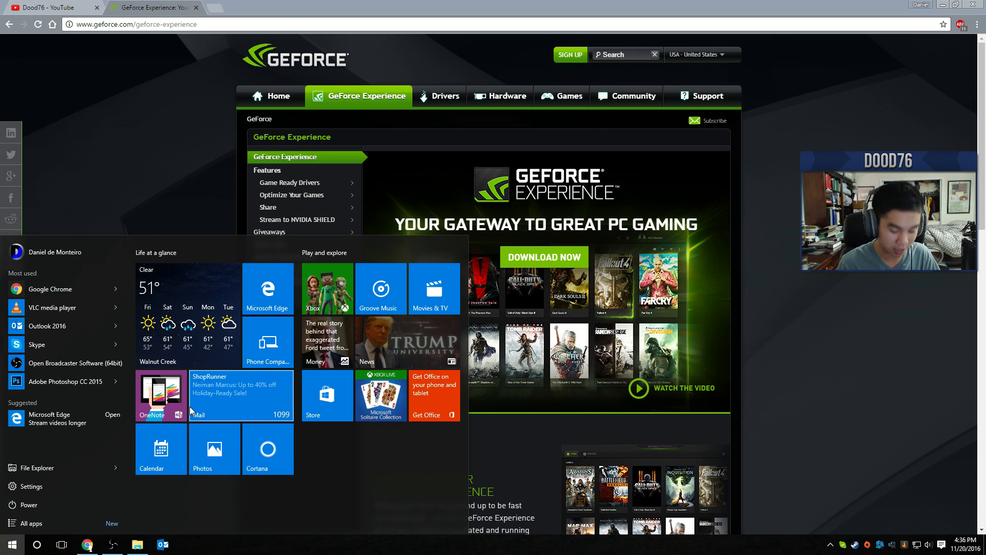
pyautogui.write('nvidia contr')
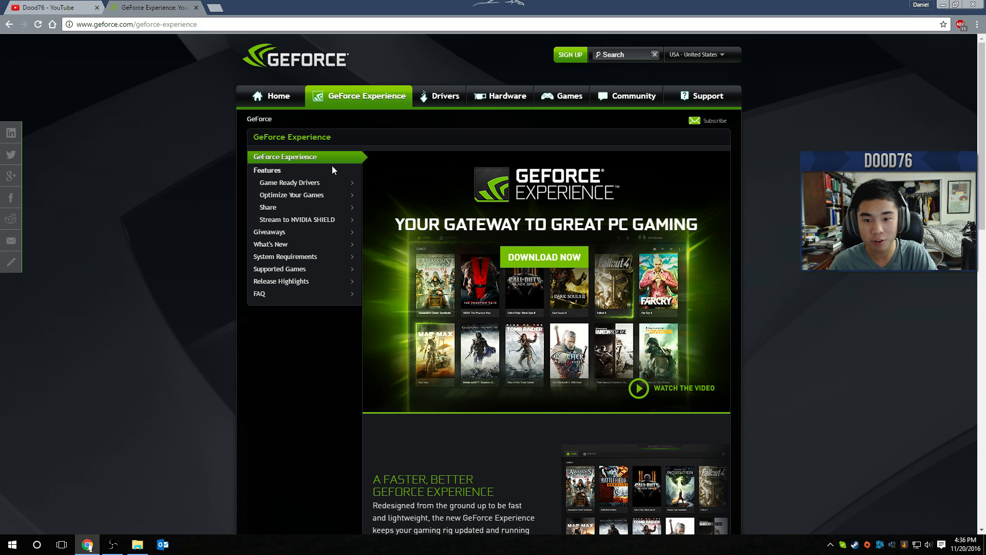
pyautogui.moveTo(547, 283)
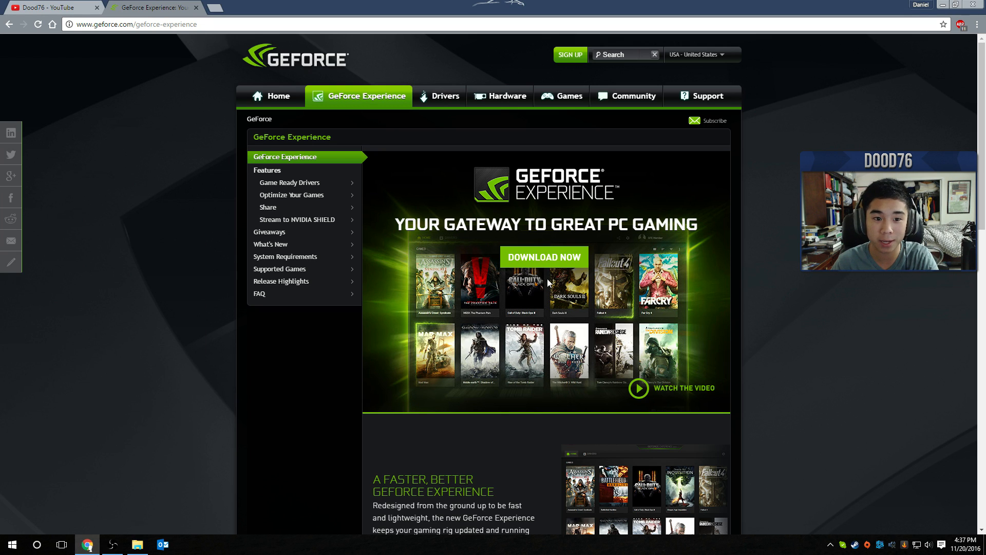
pyautogui.moveTo(565, 321)
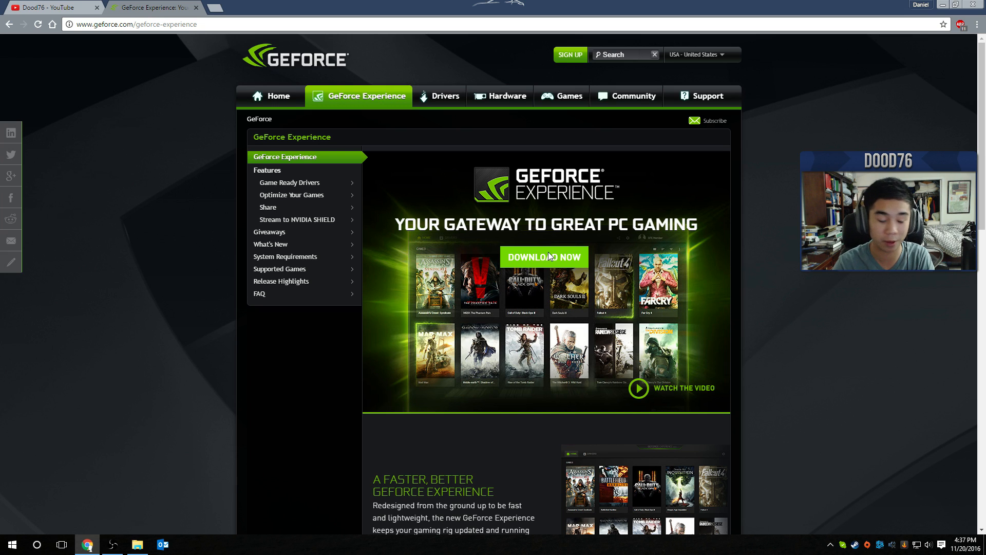
pyautogui.click(12, 544)
pyautogui.write('nvidia')
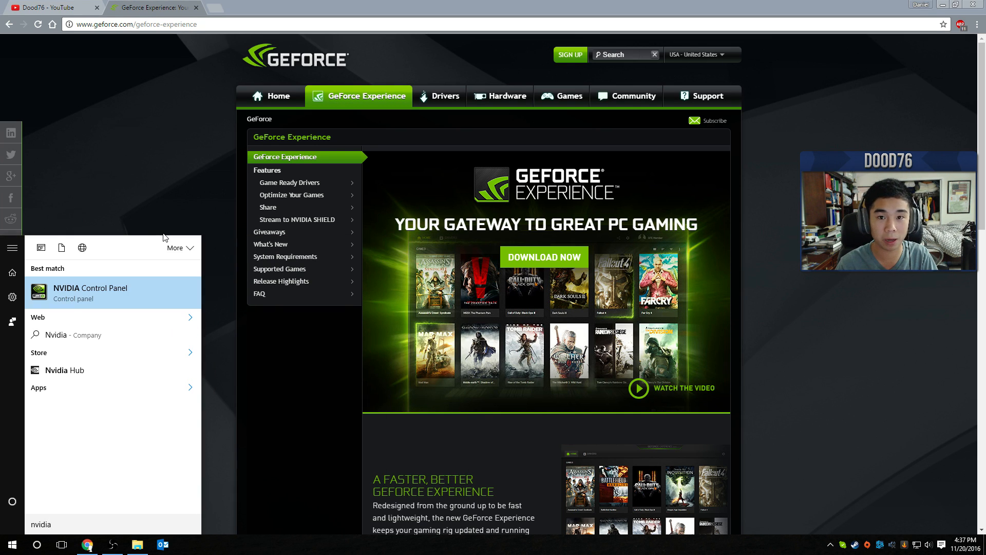
pyautogui.click(90, 293)
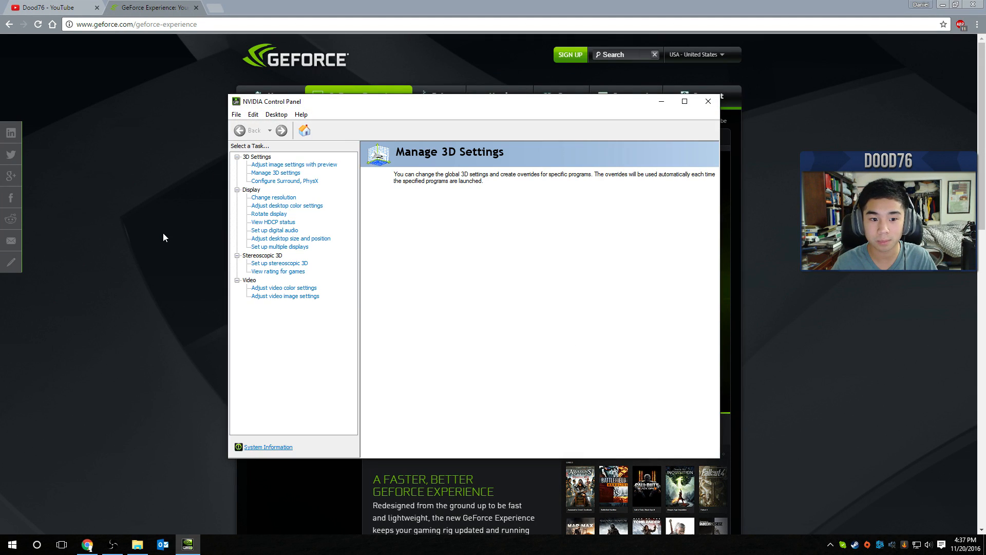
# Show the Manage 3D Settings page with the global settings list
pyautogui.click(275, 173)
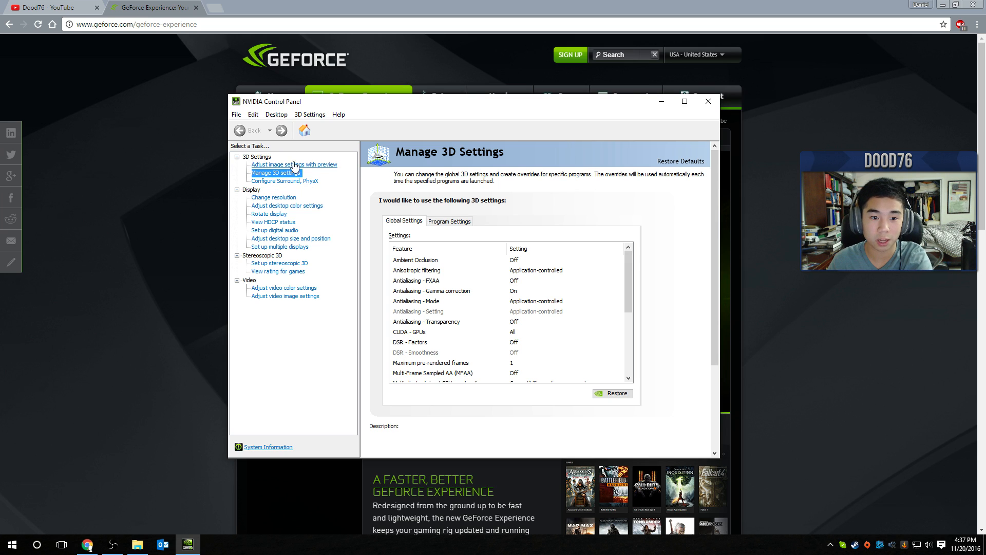
pyautogui.click(293, 164)
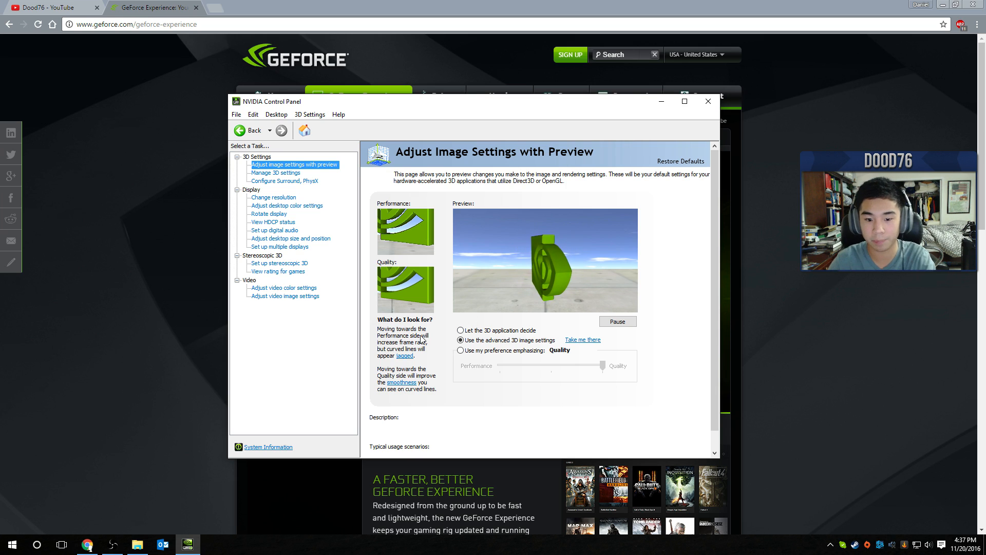
pyautogui.click(460, 340)
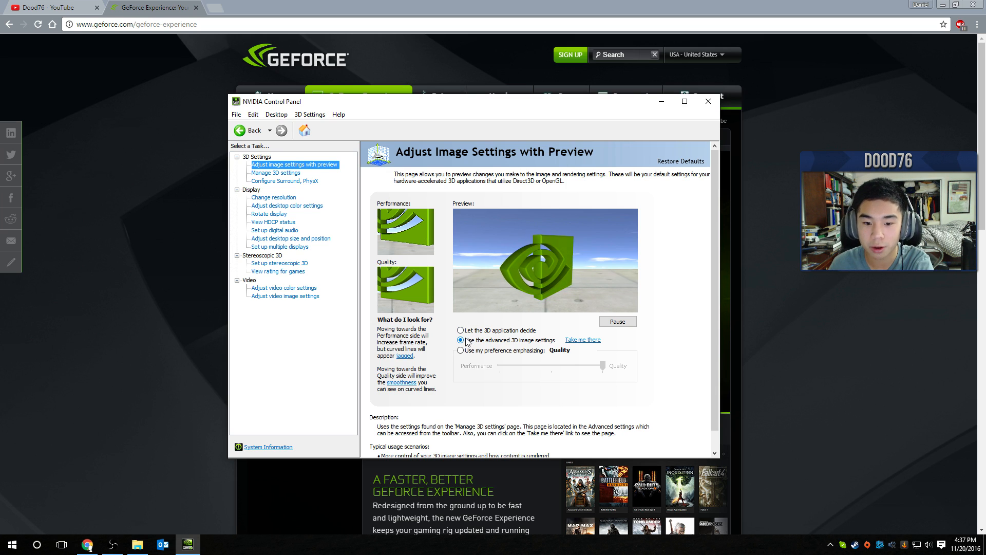
pyautogui.click(461, 350)
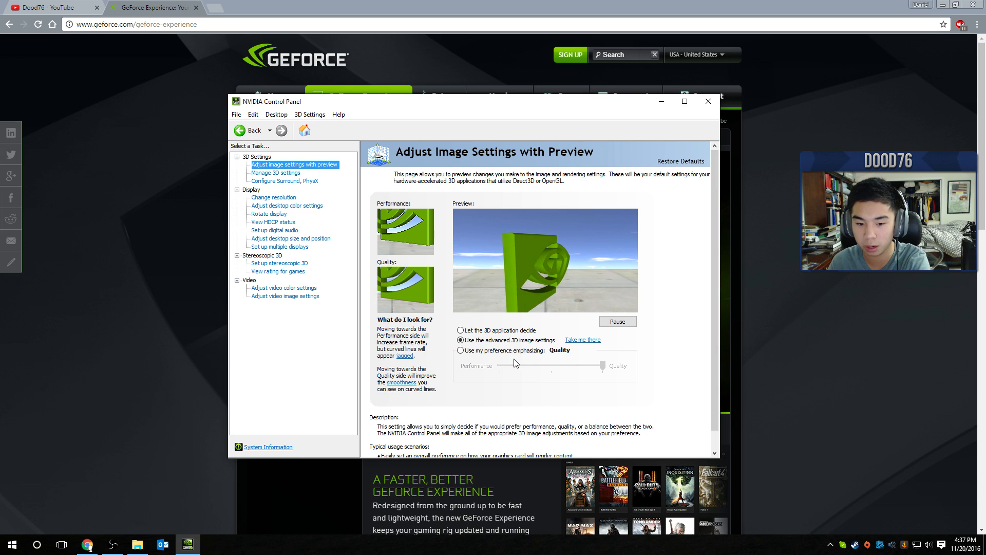
pyautogui.click(460, 340)
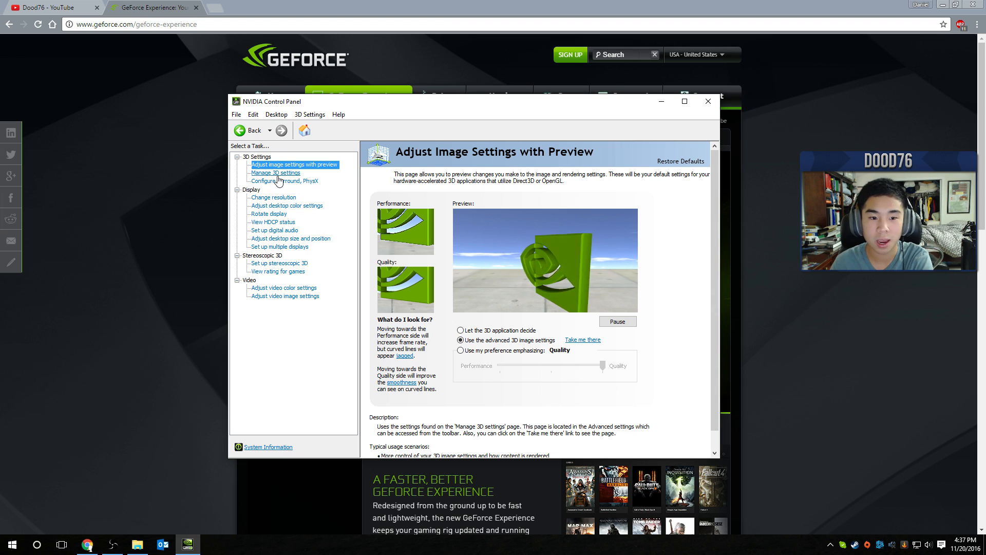
pyautogui.click(275, 173)
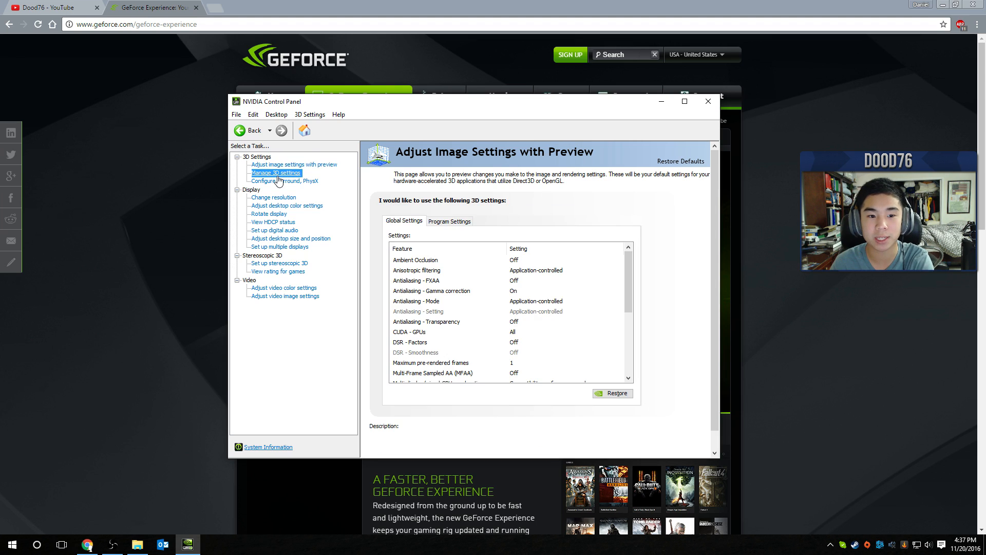
pyautogui.click(275, 172)
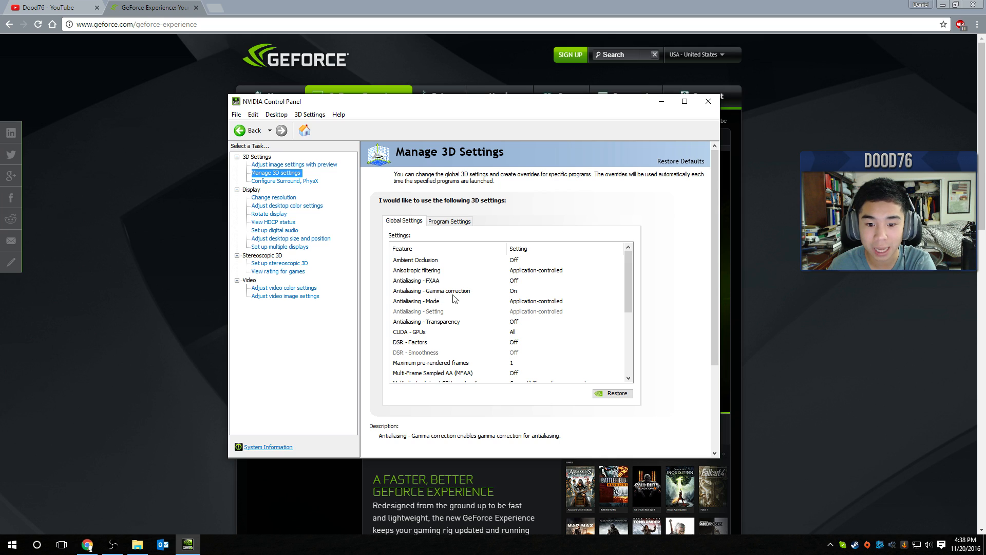
pyautogui.moveTo(437, 302)
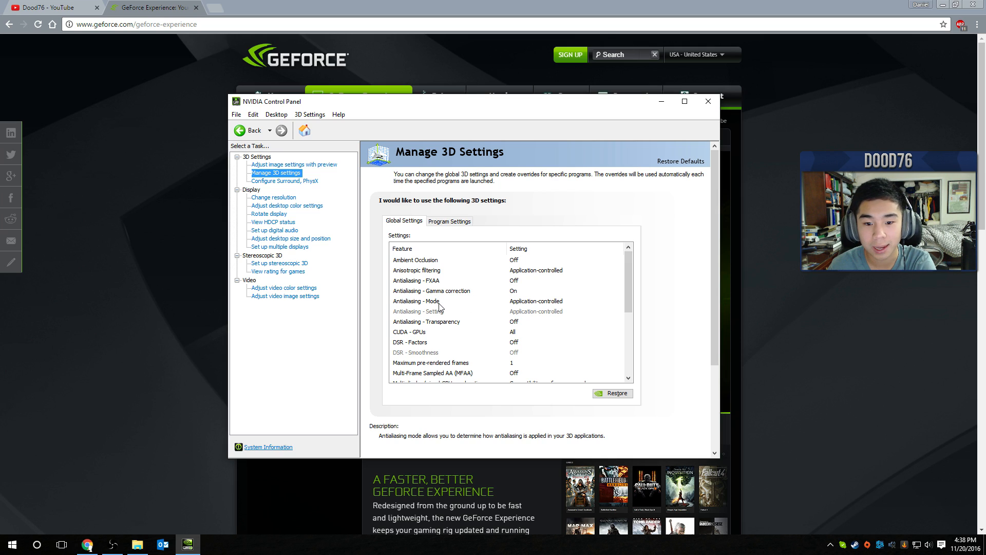
pyautogui.moveTo(535, 311)
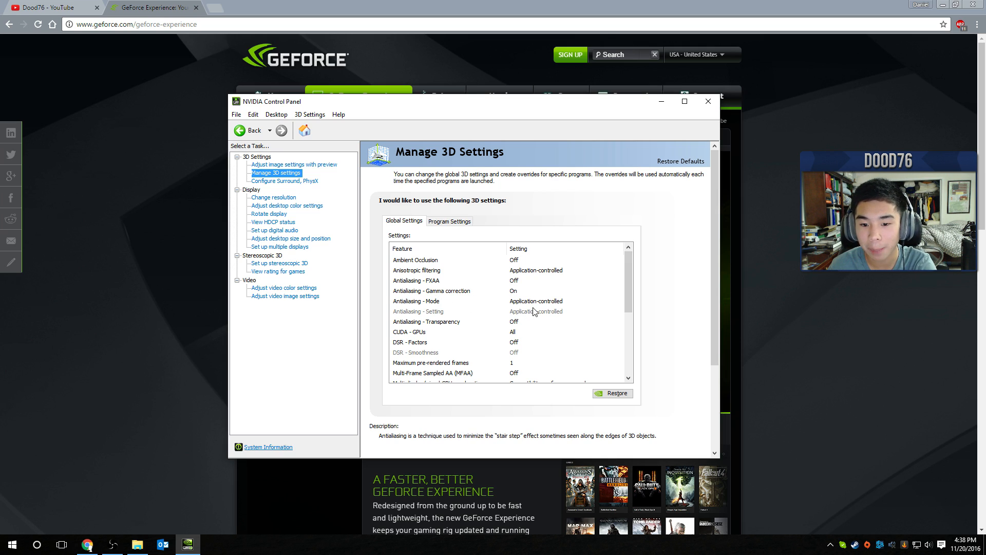
pyautogui.moveTo(427, 321)
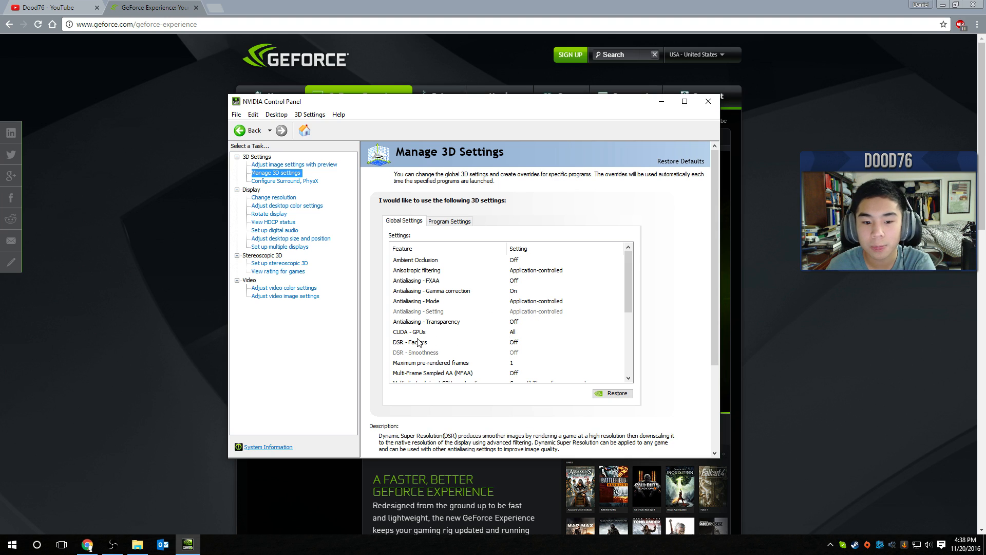
pyautogui.click(562, 332)
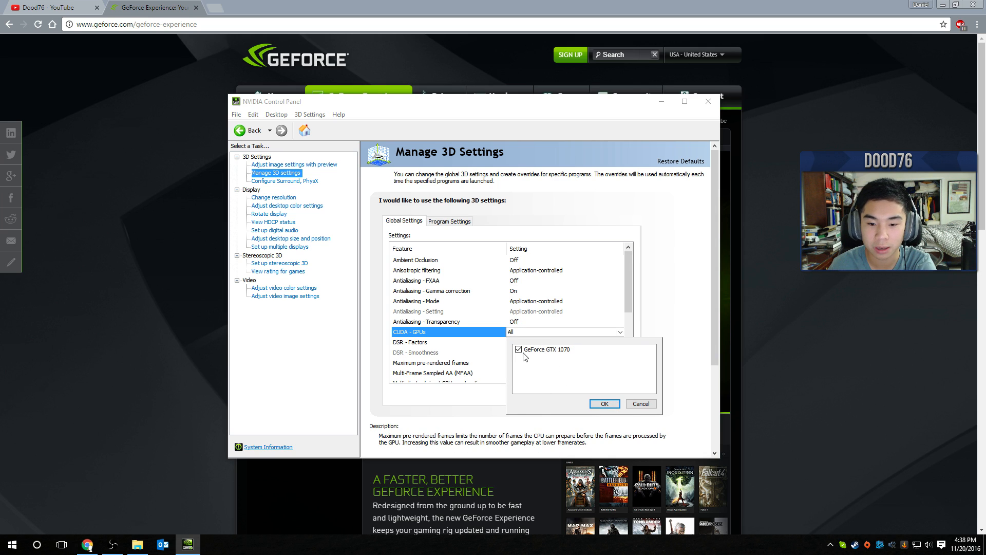
pyautogui.click(603, 403)
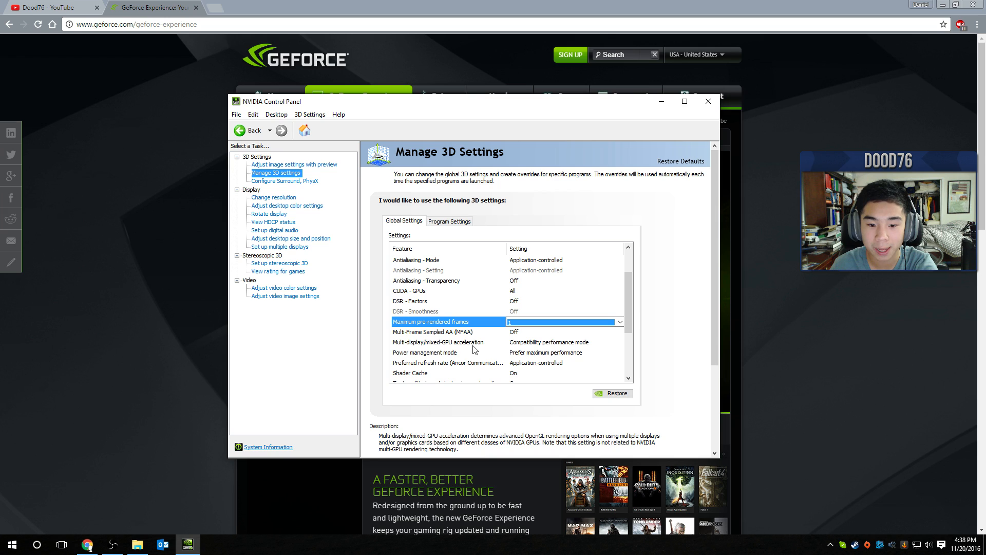
pyautogui.moveTo(433, 349)
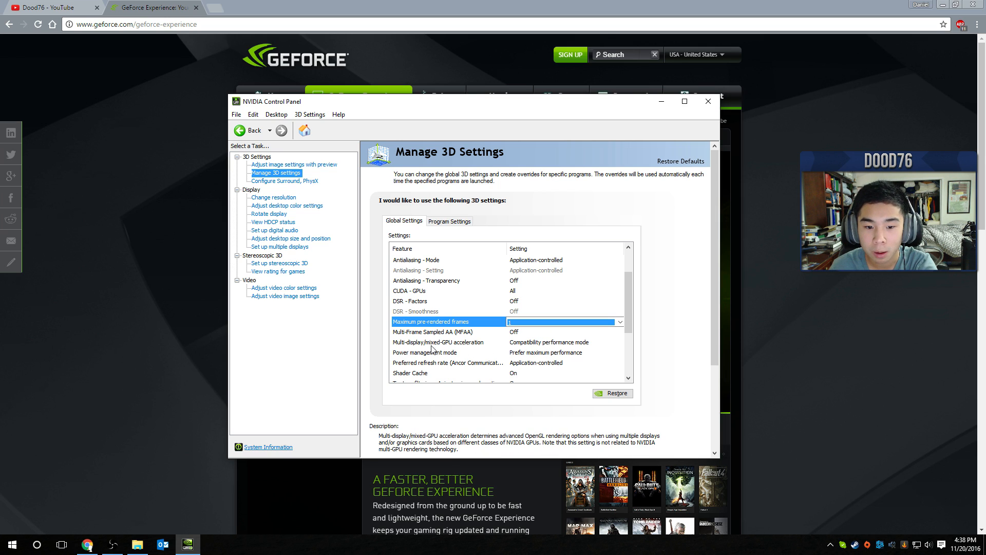
# Set Multi-display/mixed-GPU acceleration to Compatibility performance mode and review power management
pyautogui.click(563, 341)
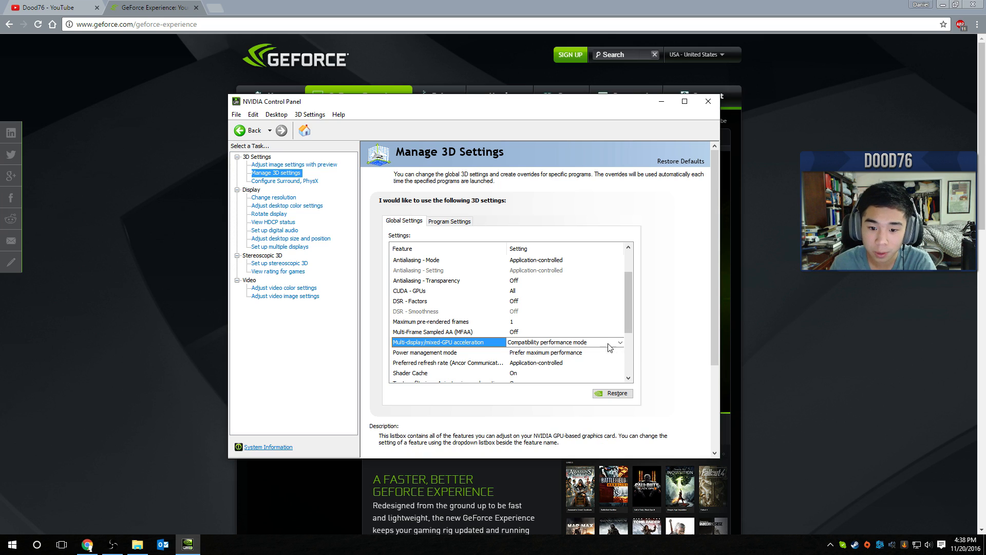
pyautogui.click(619, 341)
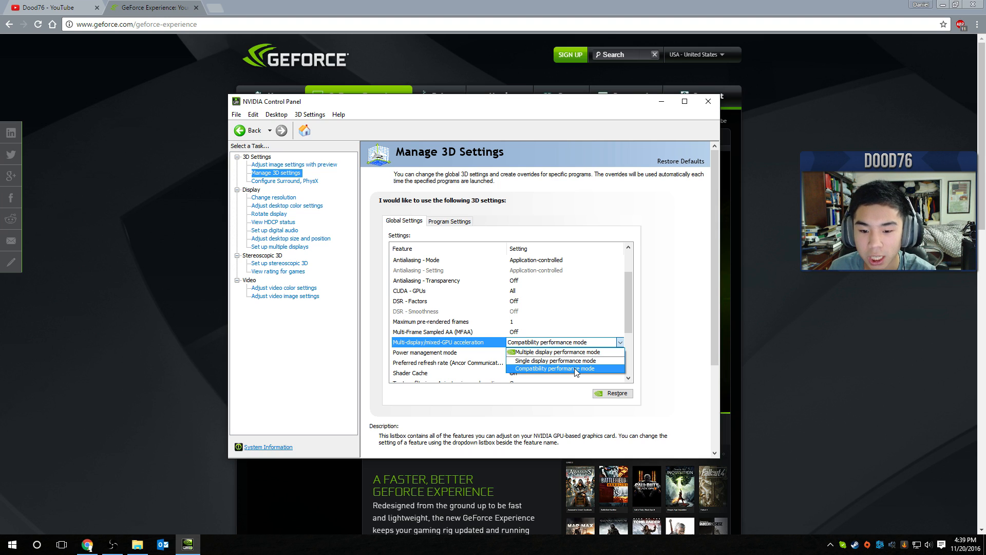
pyautogui.click(573, 369)
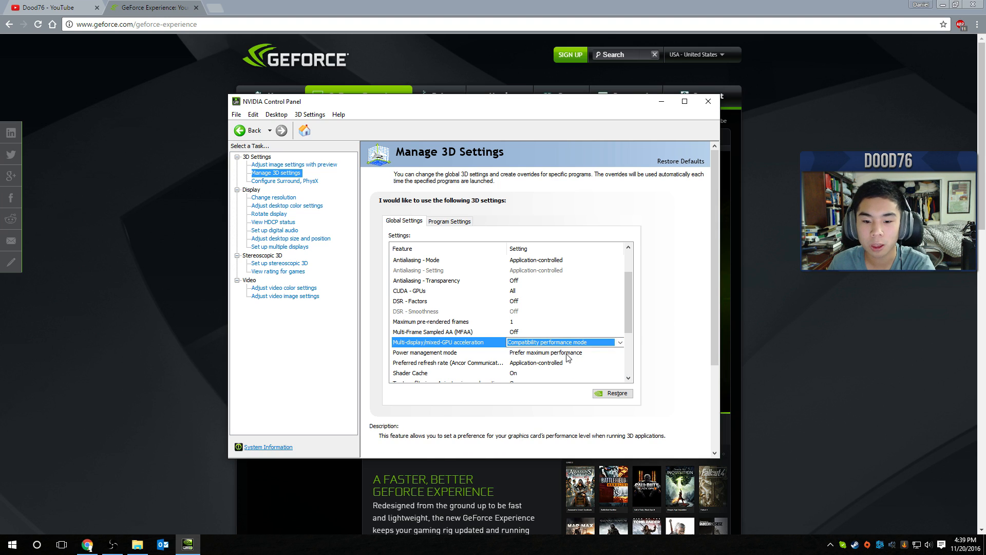
pyautogui.click(424, 353)
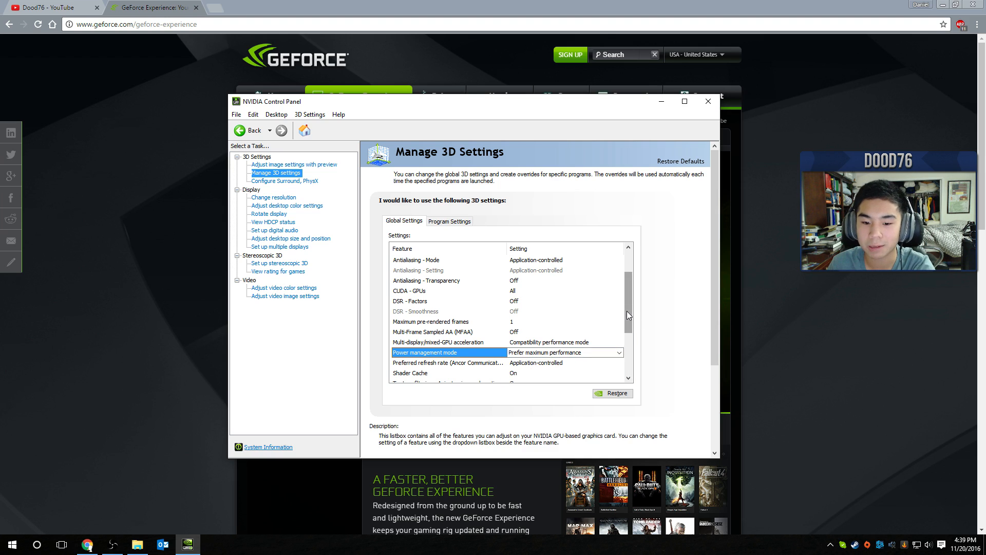
# Set Preferred refresh rate to Highest available
pyautogui.scroll(-3)
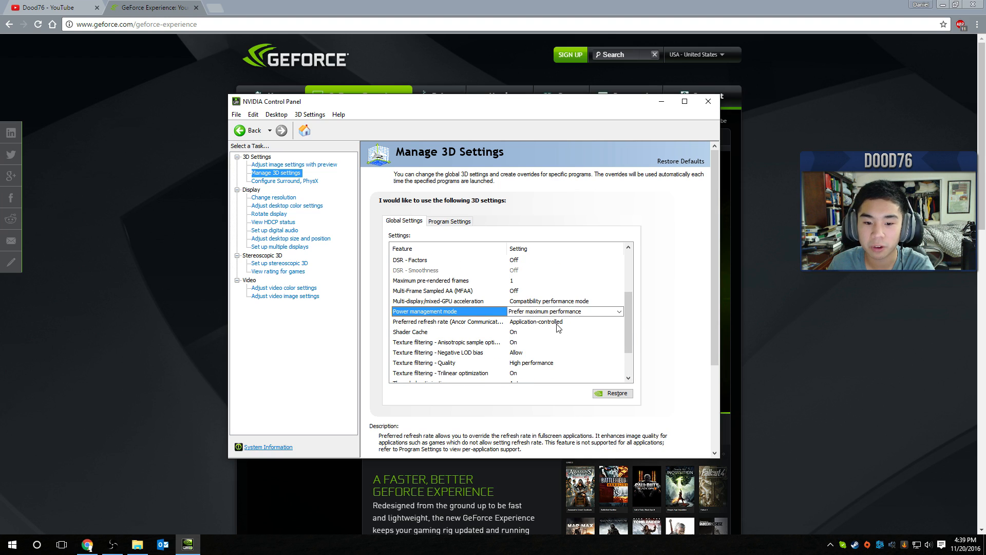
pyautogui.click(563, 322)
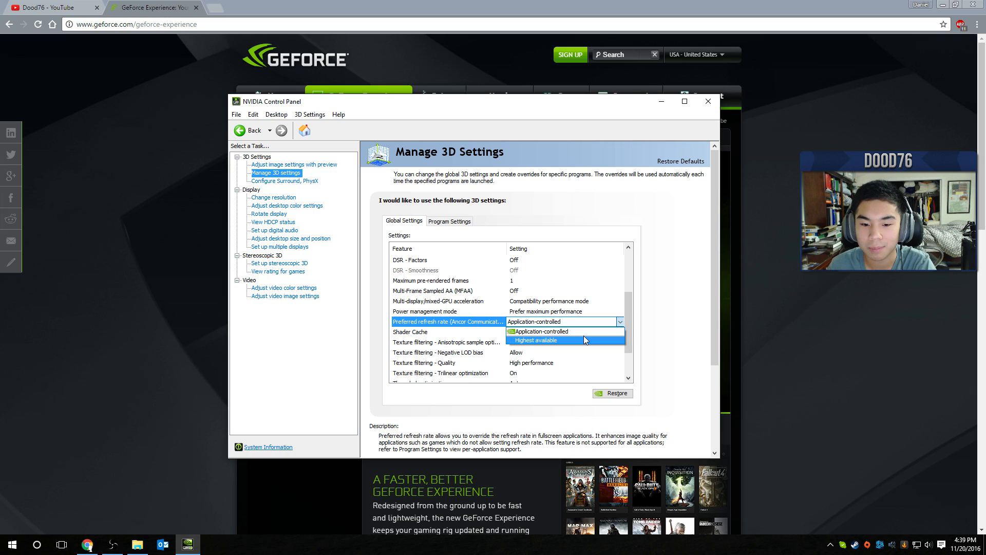
pyautogui.click(534, 340)
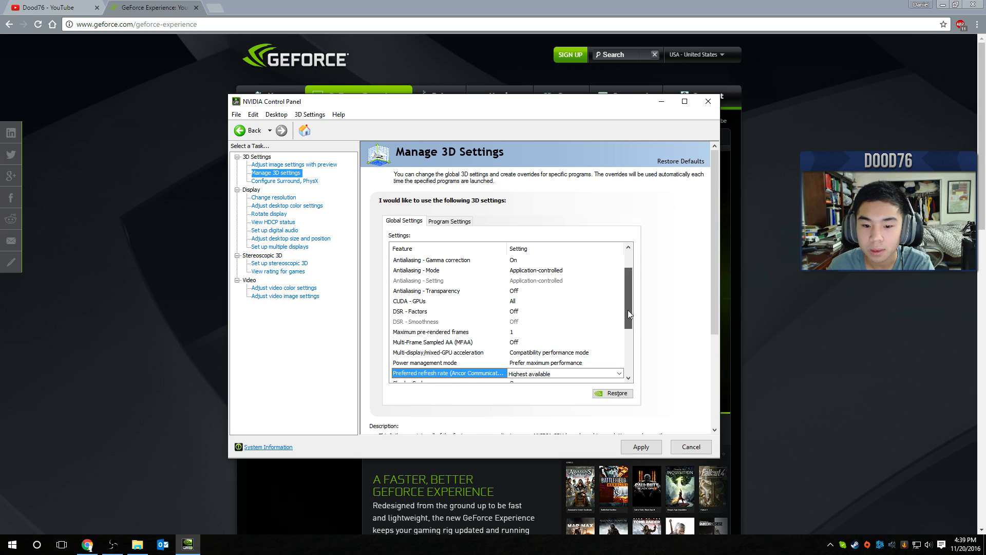
# Scroll the global list to the Texture filtering options, leaving Anisotropic sample optimization On
pyautogui.scroll(-3)
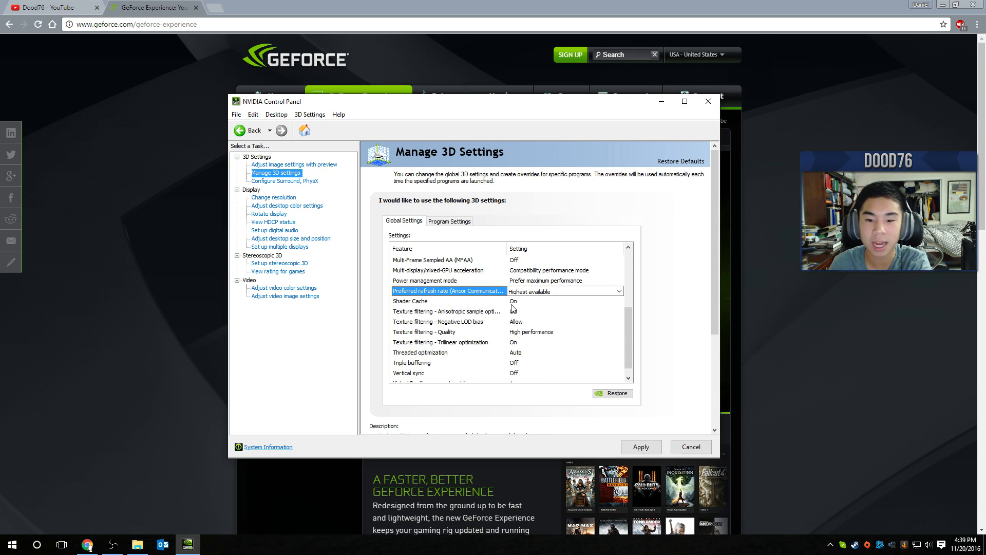
pyautogui.moveTo(461, 319)
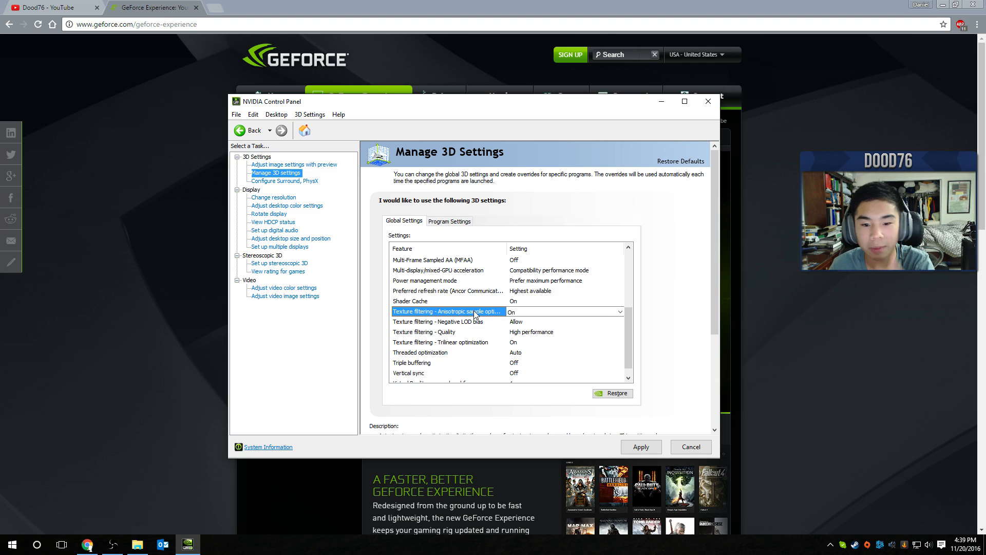
pyautogui.scroll(-3)
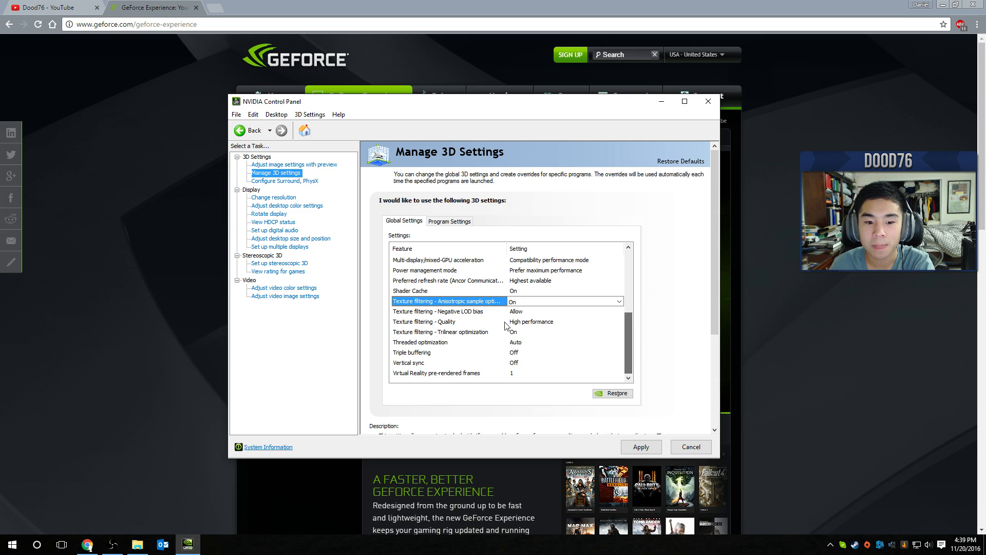
pyautogui.moveTo(593, 311)
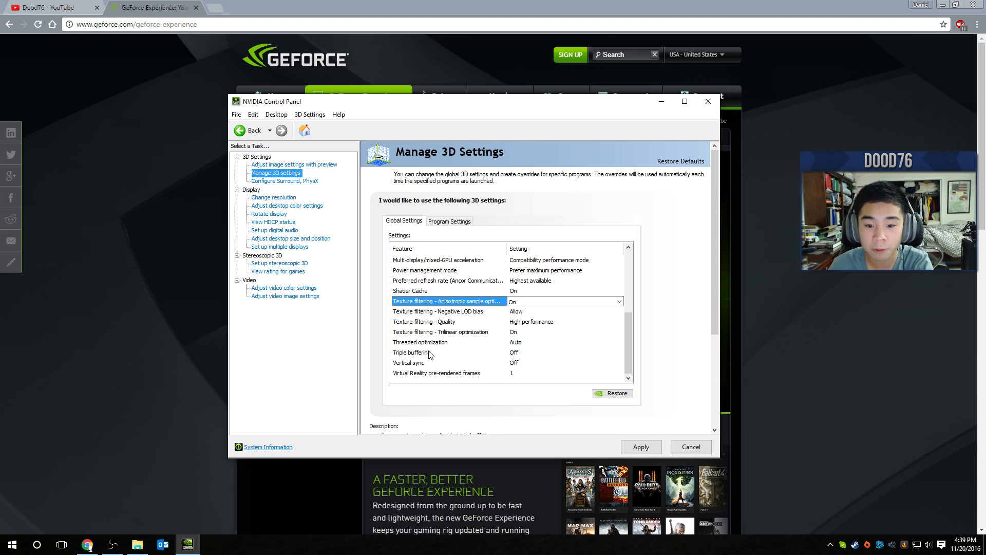
pyautogui.moveTo(403, 365)
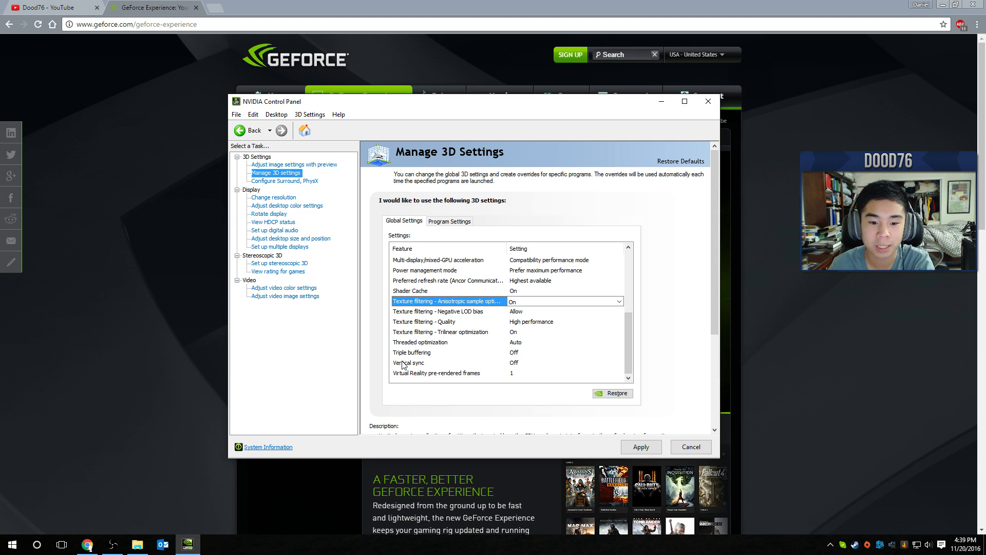
pyautogui.moveTo(409, 366)
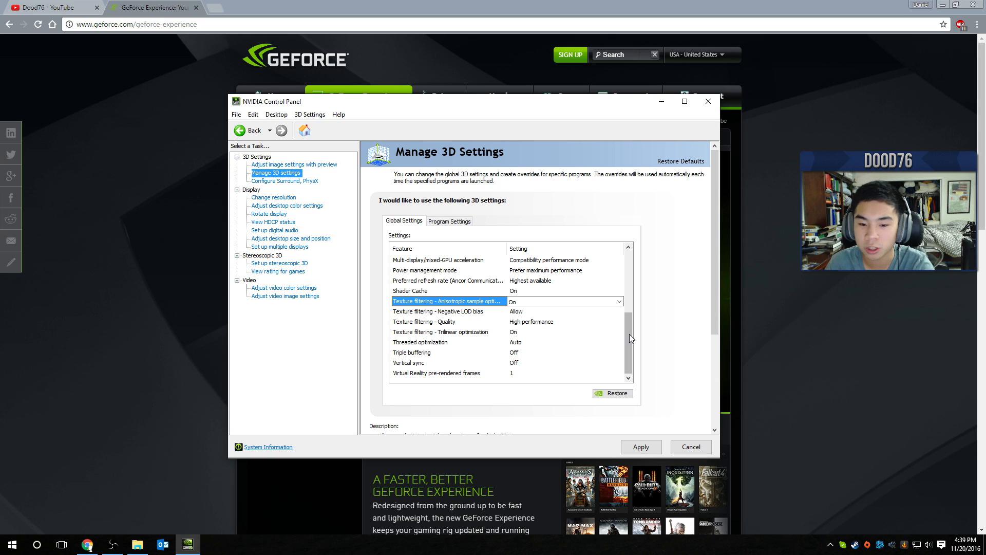
pyautogui.moveTo(666, 410)
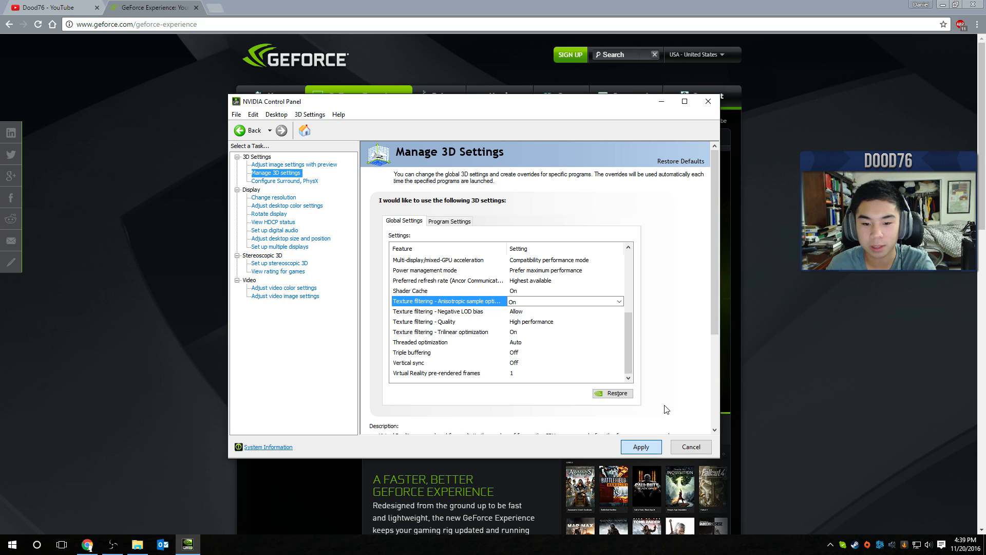
pyautogui.moveTo(678, 389)
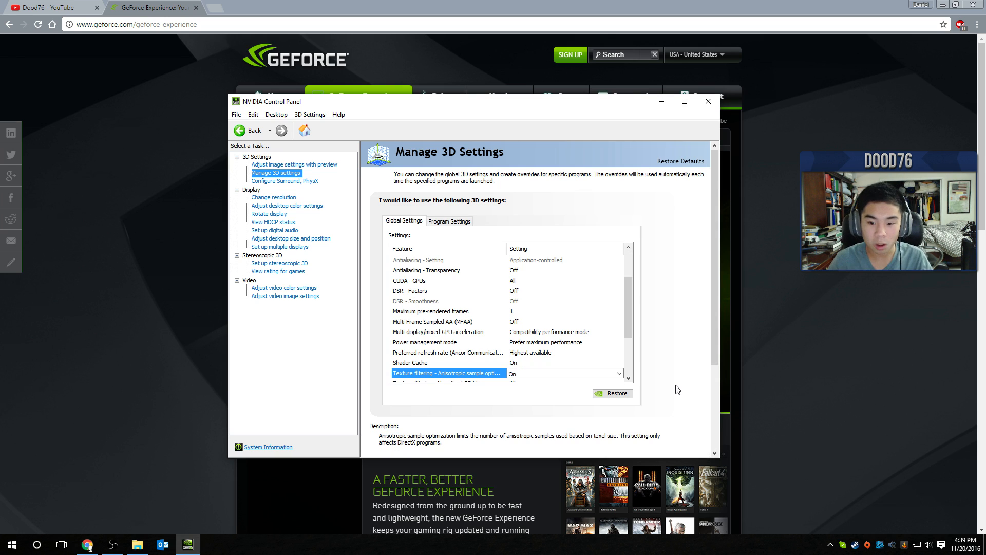
pyautogui.moveTo(679, 368)
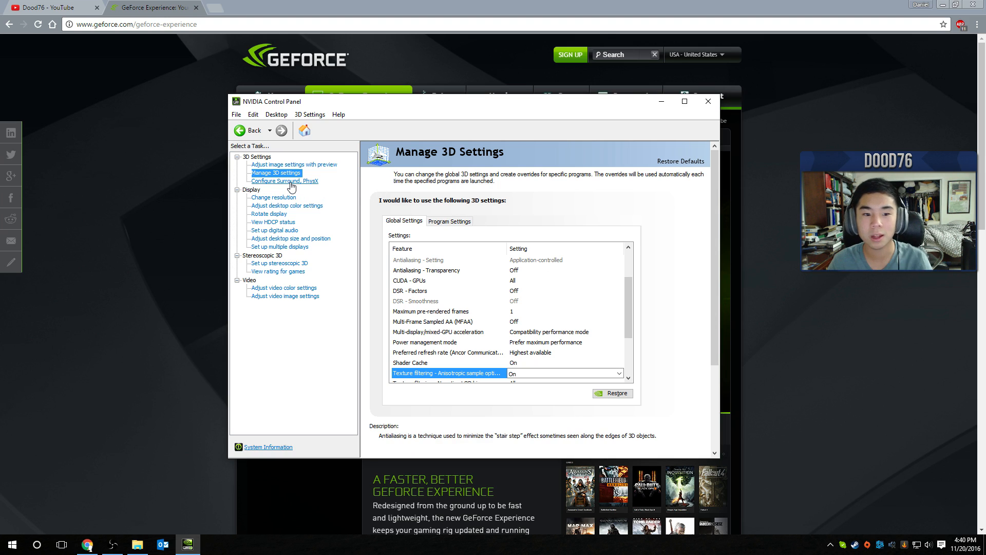
# On the Surround, PhysX page set the PhysX processor to GeForce GTX 1070 and apply
pyautogui.click(284, 181)
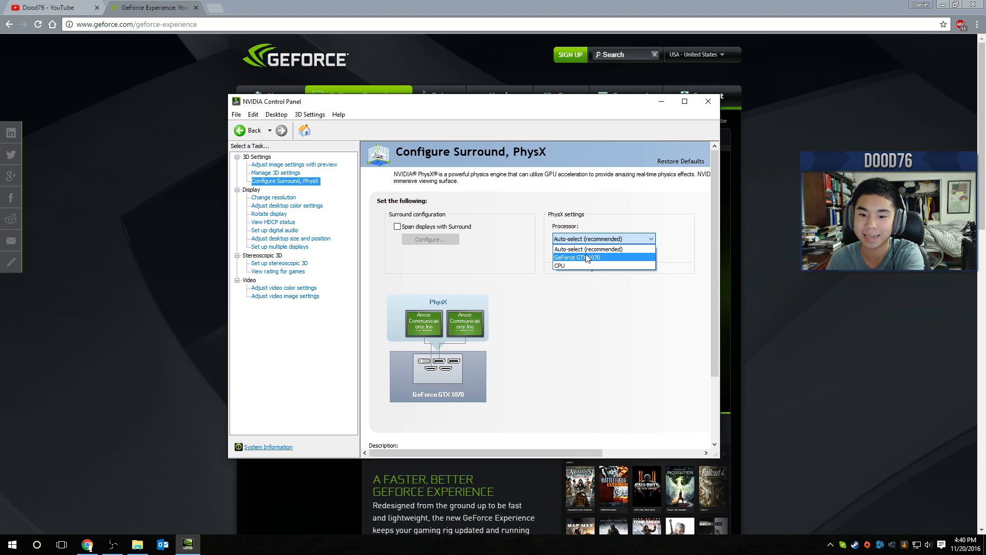
pyautogui.moveTo(559, 265)
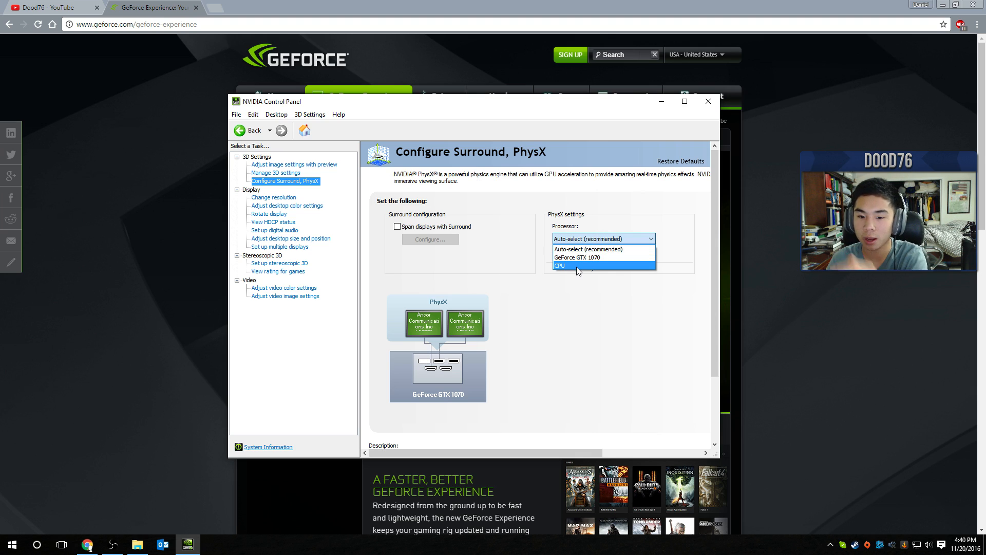
pyautogui.moveTo(598, 258)
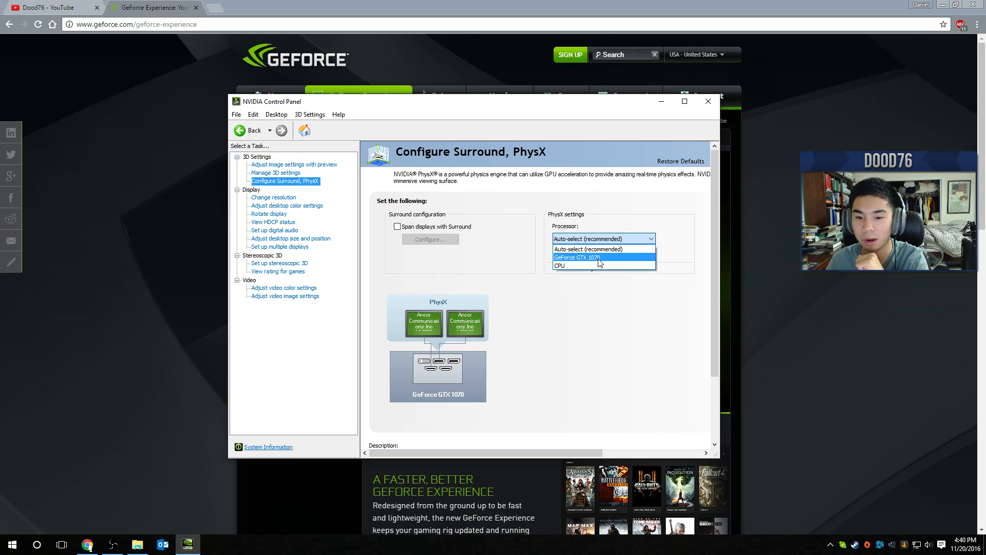
pyautogui.click(575, 257)
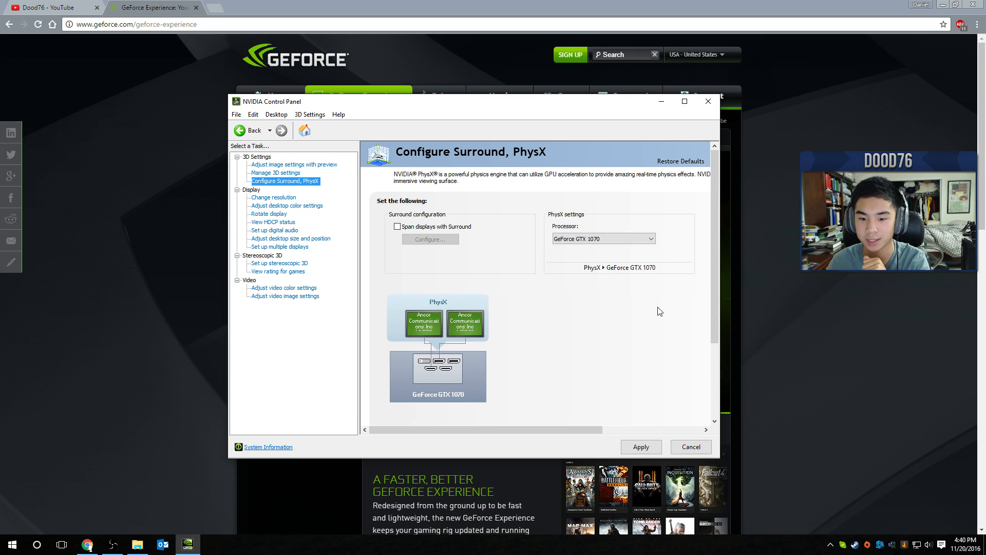
pyautogui.click(640, 447)
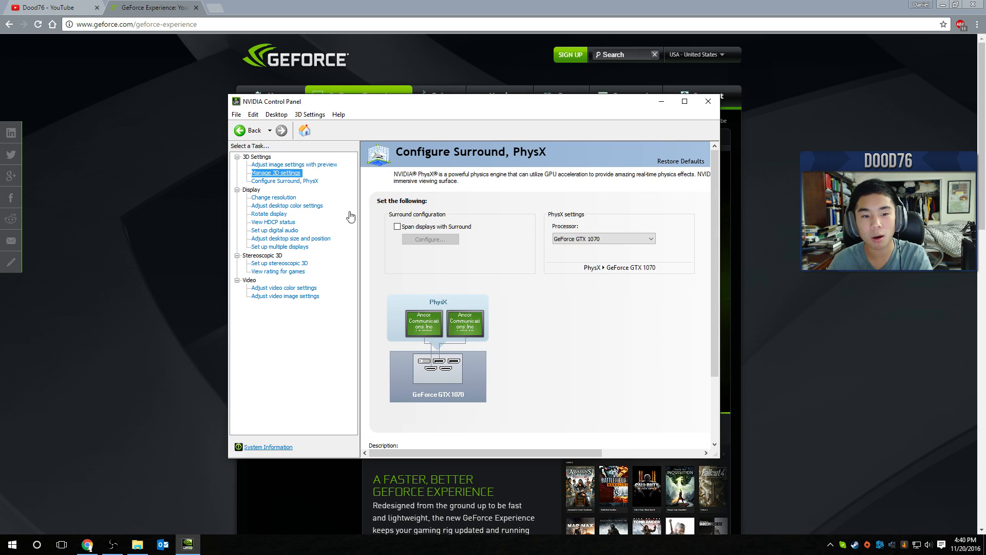
# Return to Manage 3D Settings showing the global list from the top
pyautogui.click(276, 172)
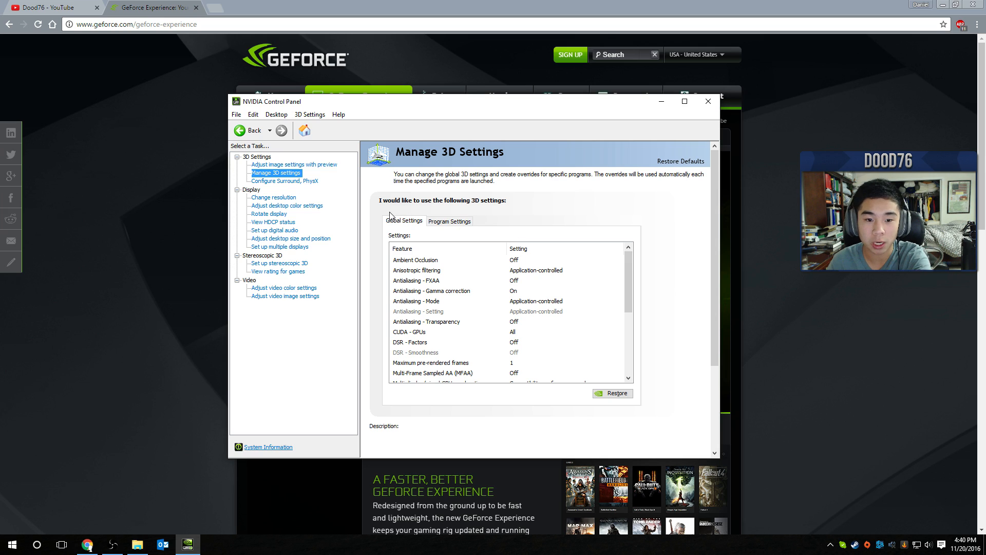
pyautogui.moveTo(484, 217)
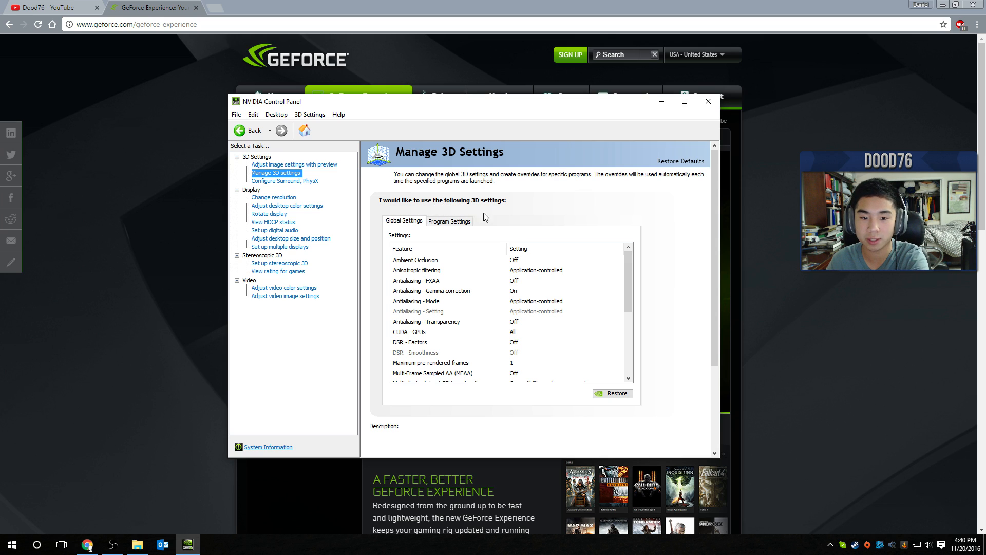